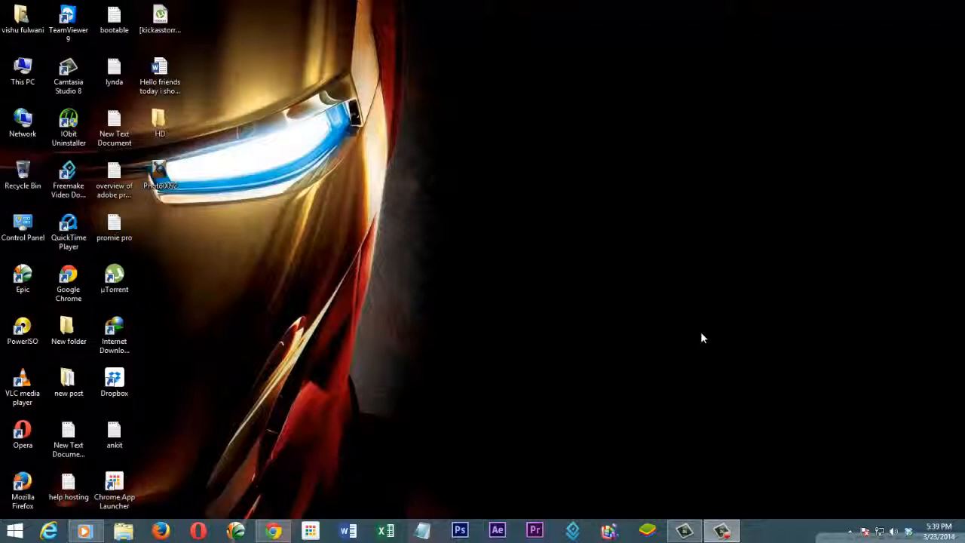
{"action": "mouse_move", "coordinate": [715, 356]}
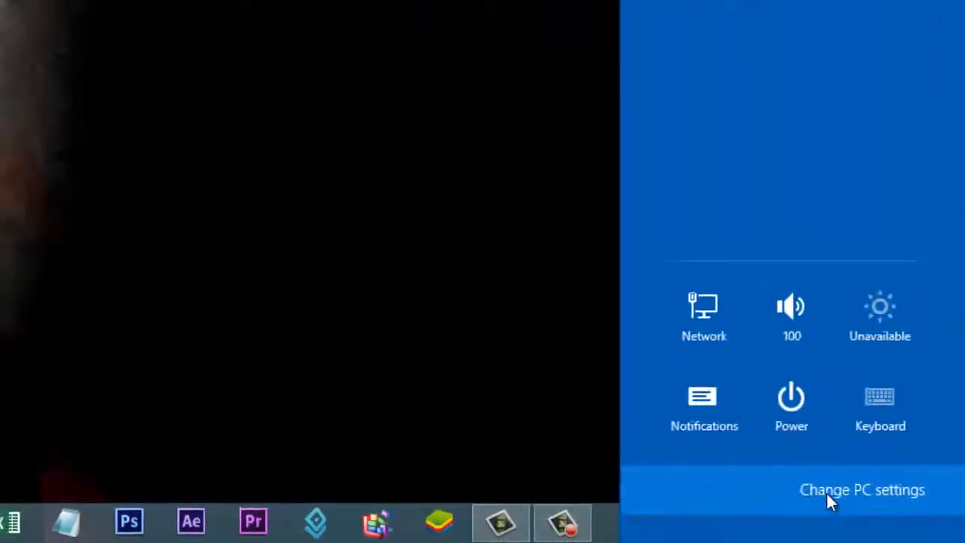
Step: Open PC settings and go to PC and devices to reach the Lock screen page
{"action": "left_click", "coordinate": [862, 490]}
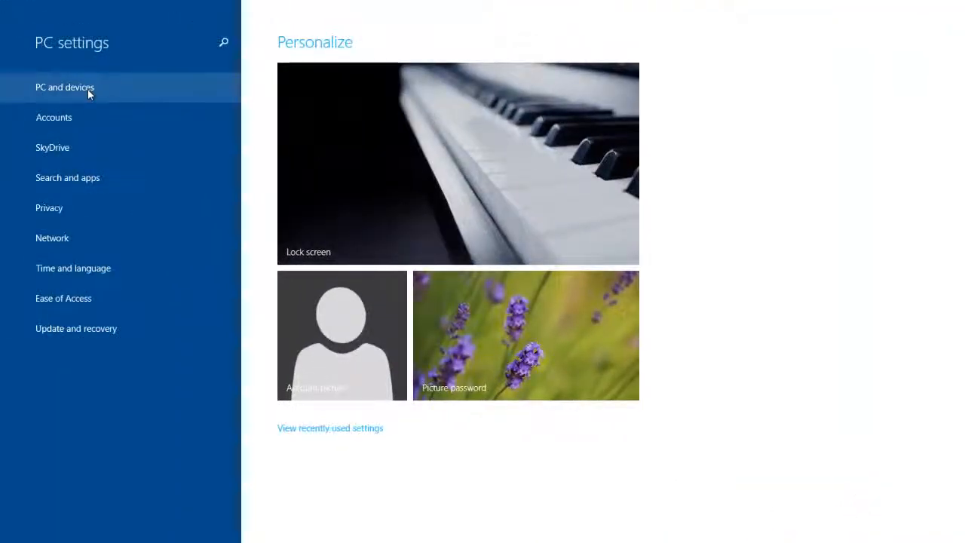
{"action": "left_click", "coordinate": [65, 86]}
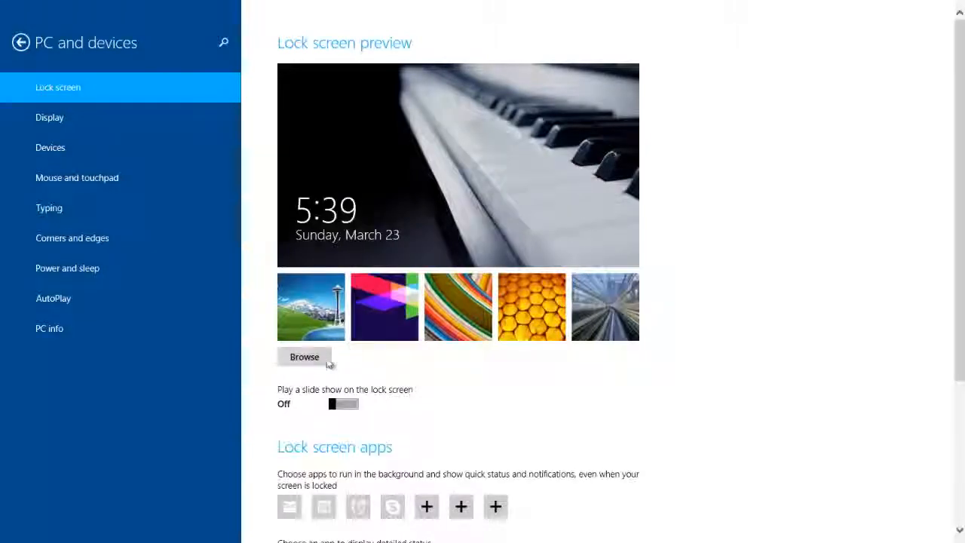
Step: Set the Harry Potter poster from Desktop\HD as the lock screen background
{"action": "left_click", "coordinate": [304, 357]}
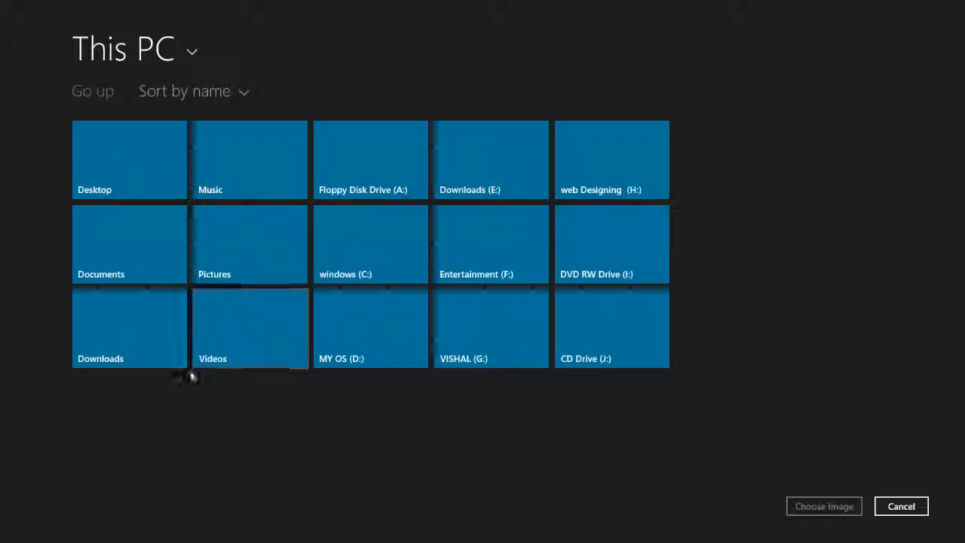
{"action": "double_click", "coordinate": [129, 159]}
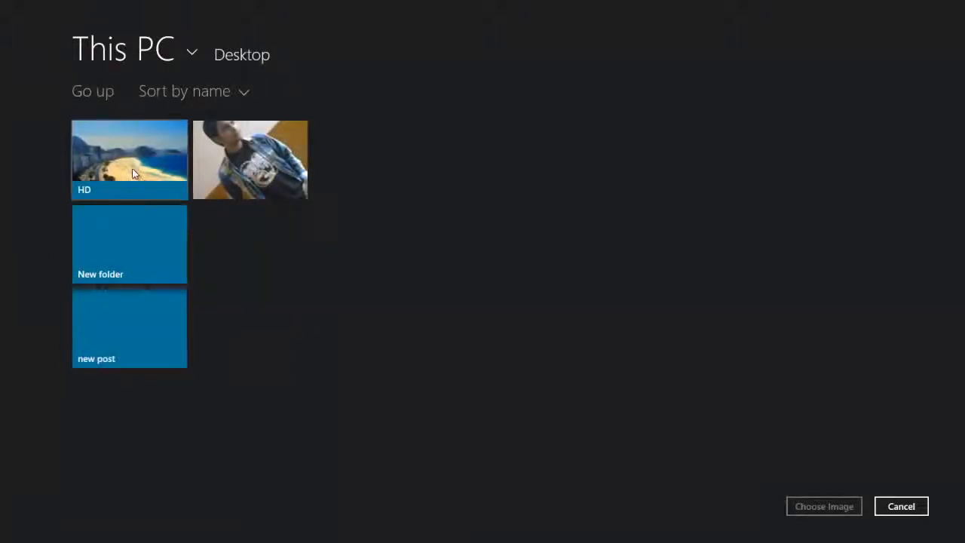
{"action": "double_click", "coordinate": [129, 150]}
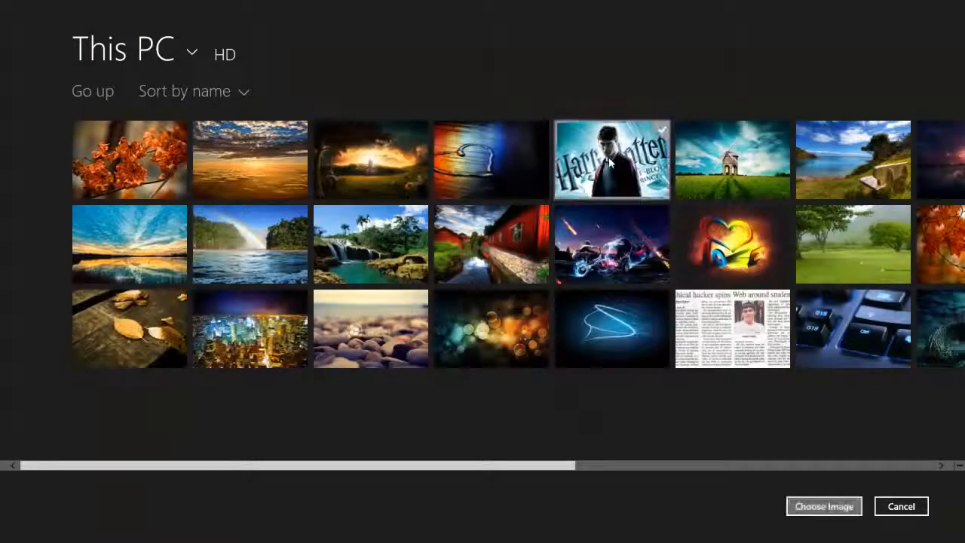
{"action": "left_click", "coordinate": [611, 160]}
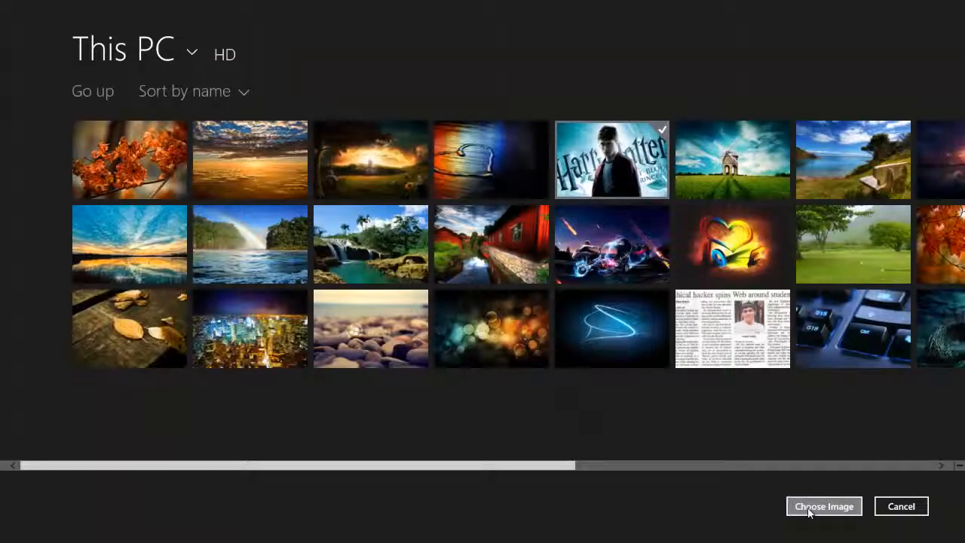
{"action": "left_click", "coordinate": [824, 506]}
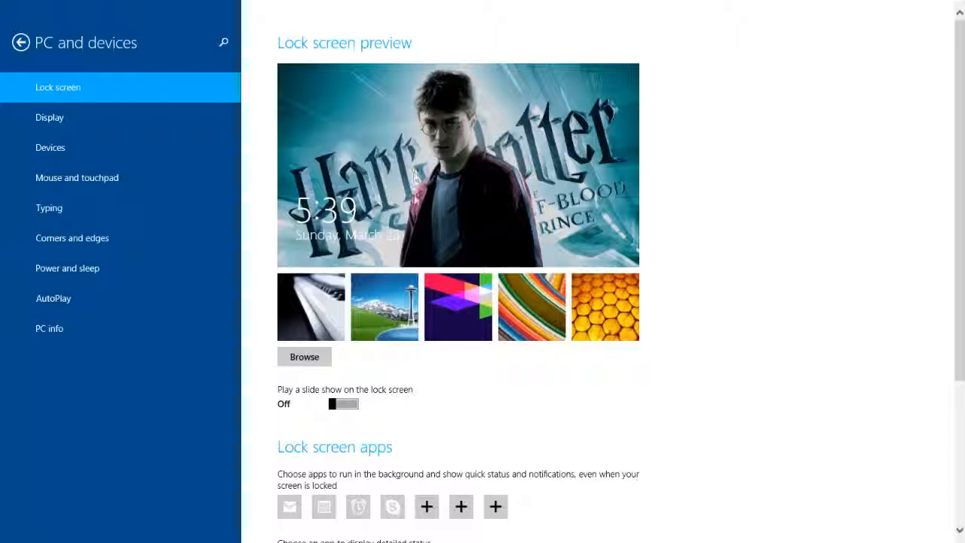
{"action": "mouse_move", "coordinate": [433, 415]}
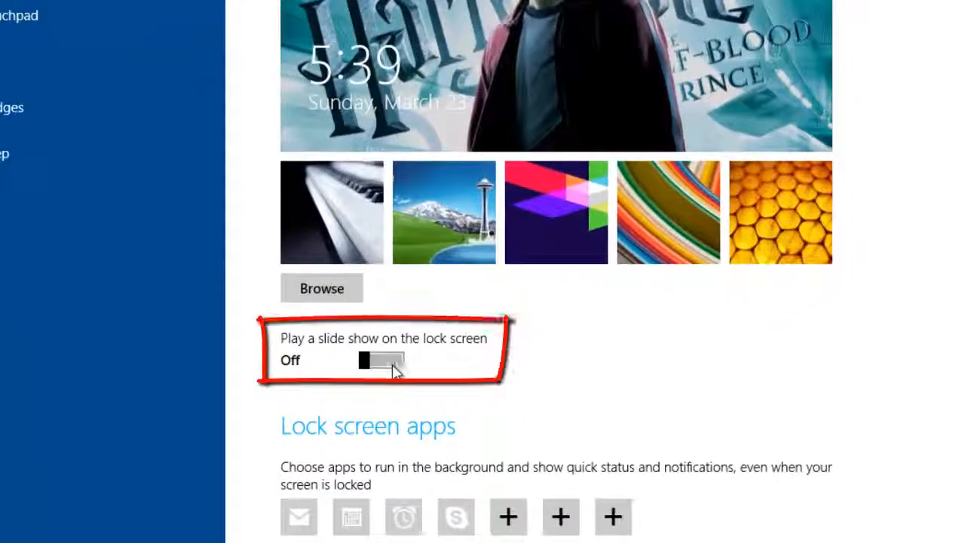
Step: Turn on the lock-screen slide show and start adding a picture folder
{"action": "left_click", "coordinate": [381, 360]}
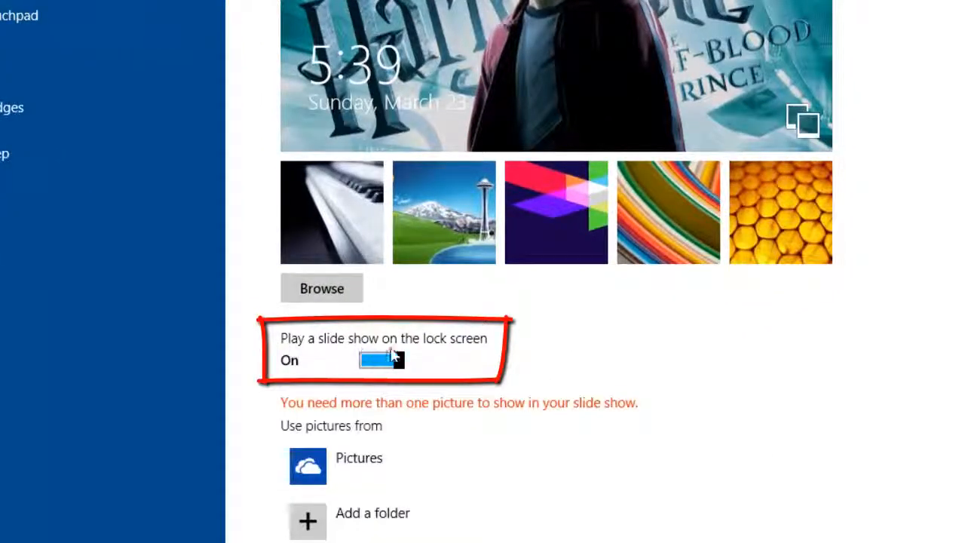
{"action": "scroll", "scroll_direction": "down", "scroll_amount": 3}
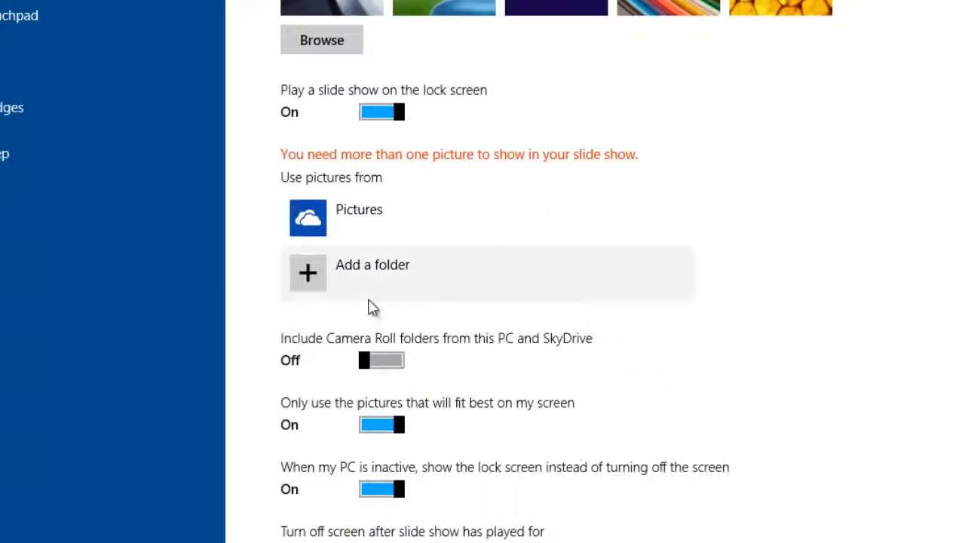
{"action": "scroll", "scroll_direction": "down", "scroll_amount": 3}
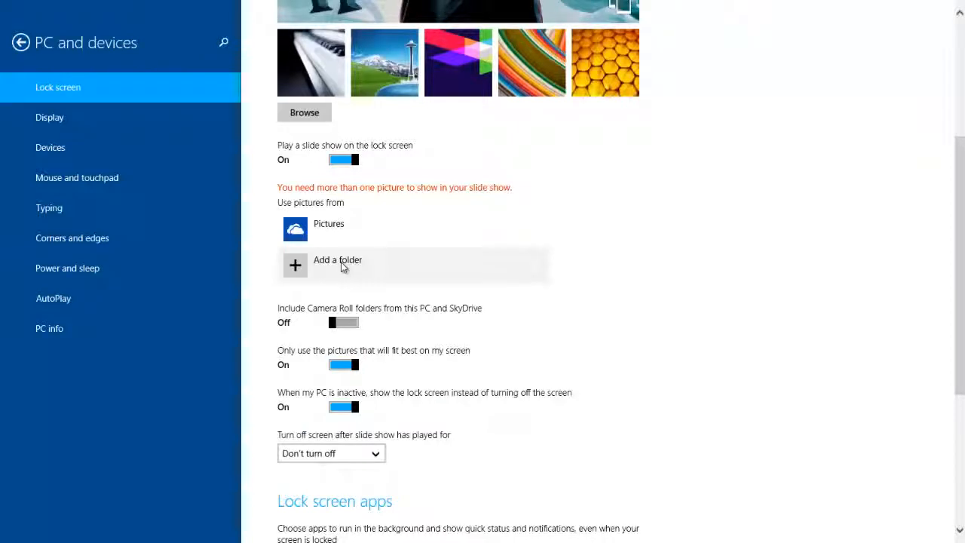
{"action": "left_click", "coordinate": [337, 259]}
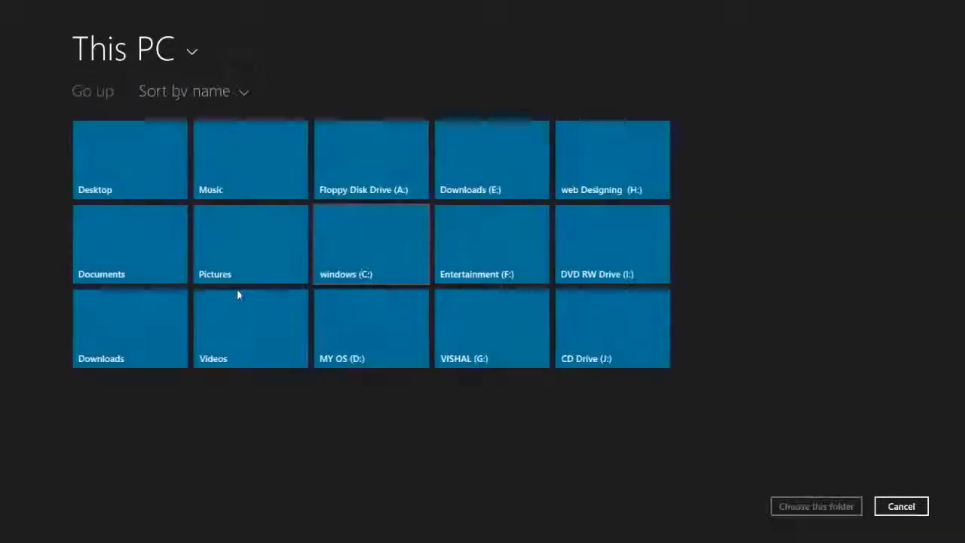